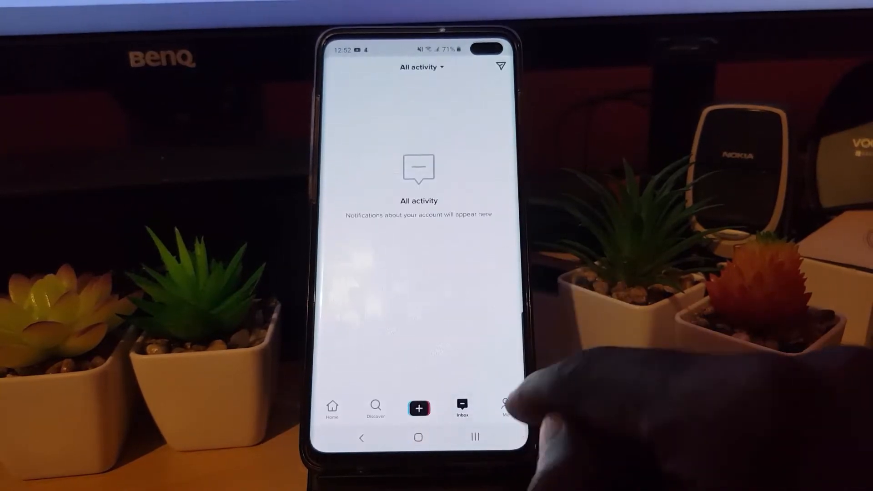
Step: Open your profile and its Settings and privacy menu
{"action": "left_click", "coordinate": [504, 406]}
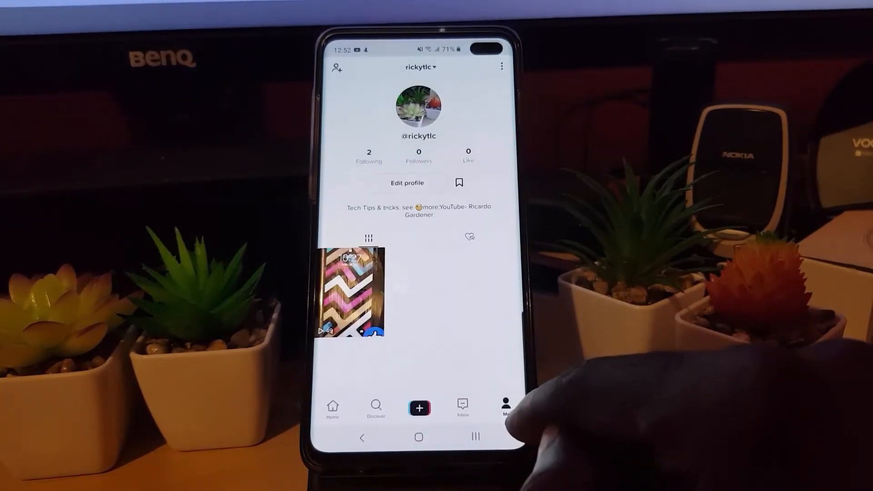
{"action": "left_click", "coordinate": [500, 67]}
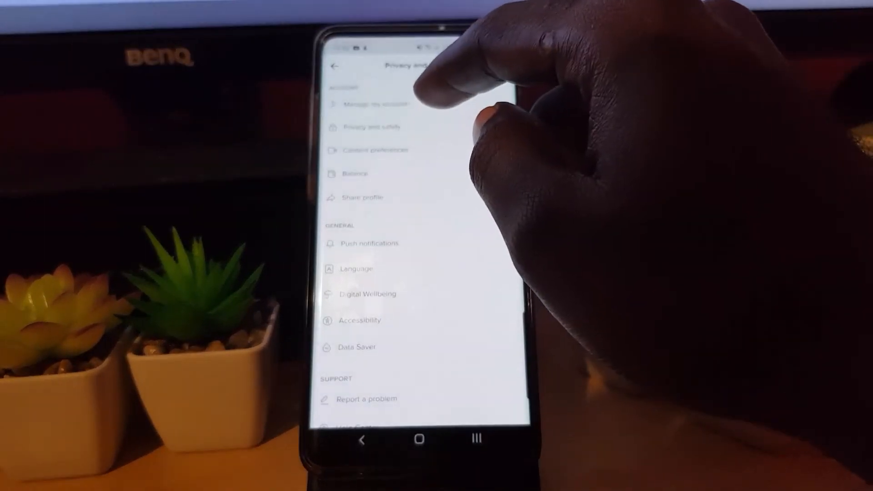
Step: Open Privacy and safety, then the 'Allow your videos to be downloaded' option
{"action": "left_click", "coordinate": [366, 127]}
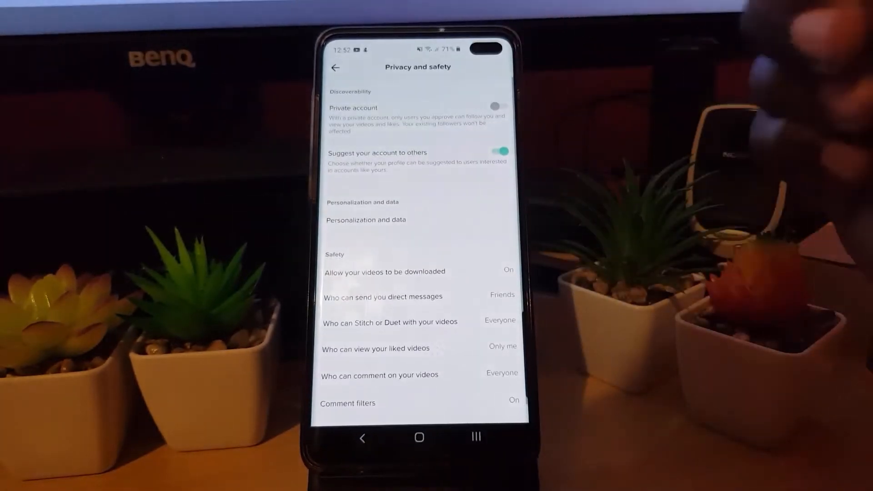
{"action": "left_click", "coordinate": [501, 153]}
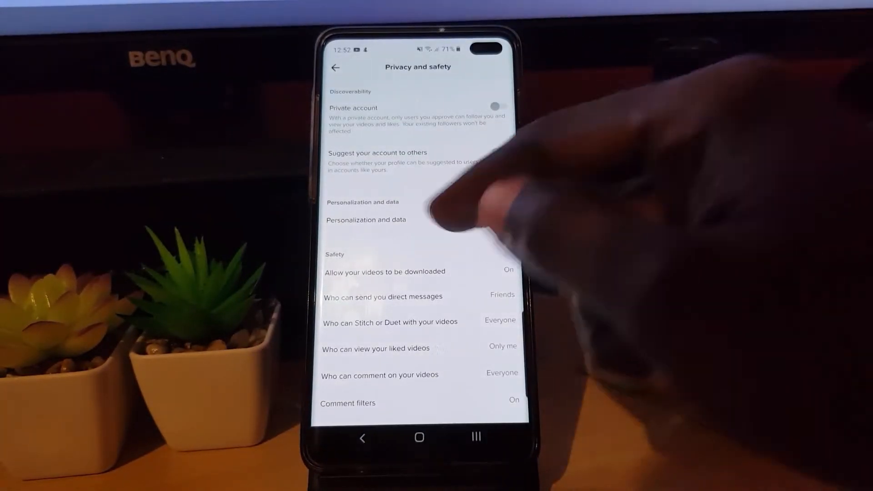
{"action": "left_click", "coordinate": [500, 151]}
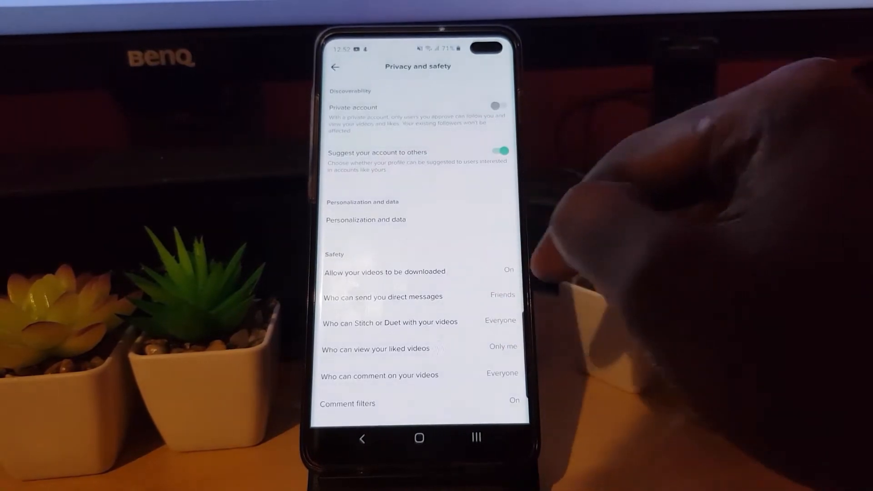
{"action": "mouse_move", "coordinate": [490, 233]}
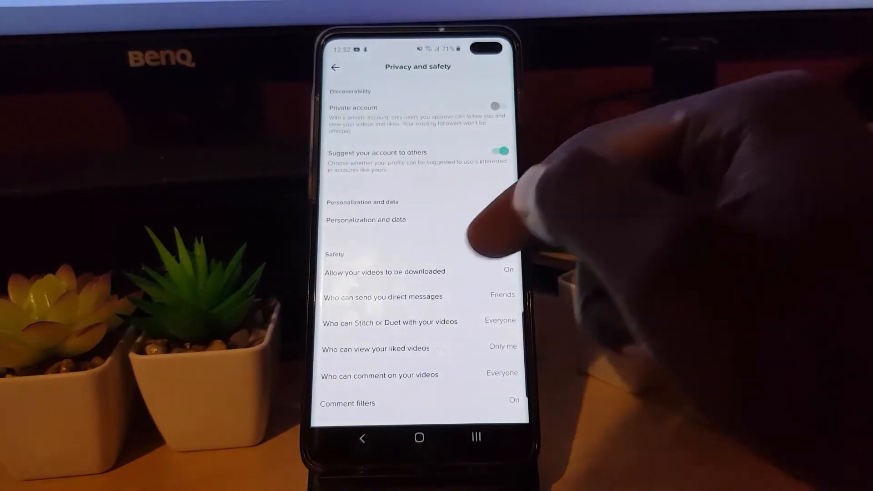
{"action": "left_click", "coordinate": [385, 272]}
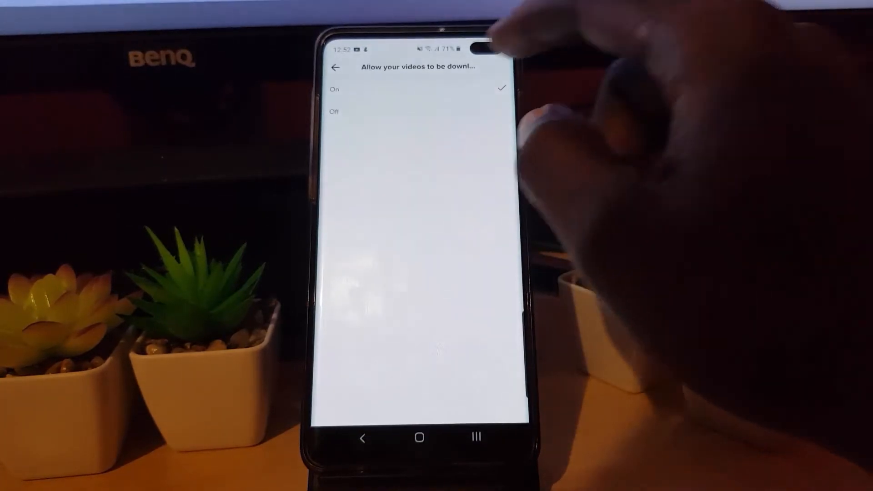
Step: Set video downloads to Off and go back to Settings and privacy
{"action": "left_click", "coordinate": [334, 111]}
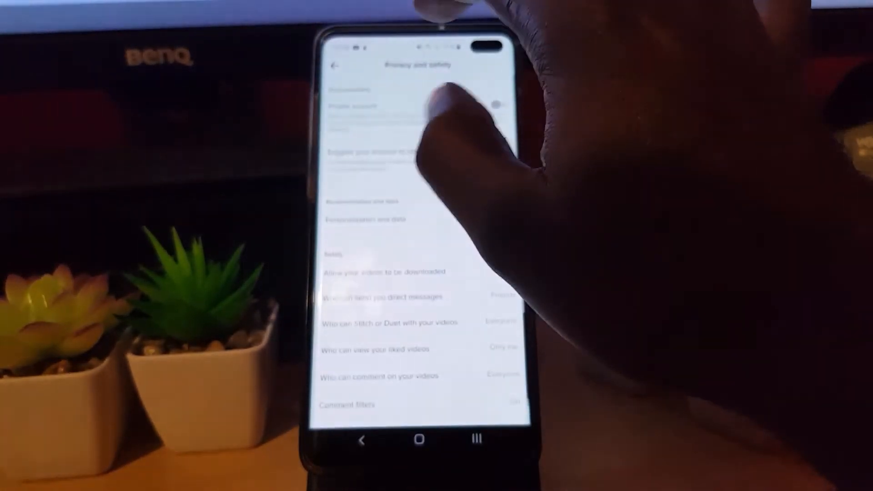
{"action": "left_click", "coordinate": [334, 66]}
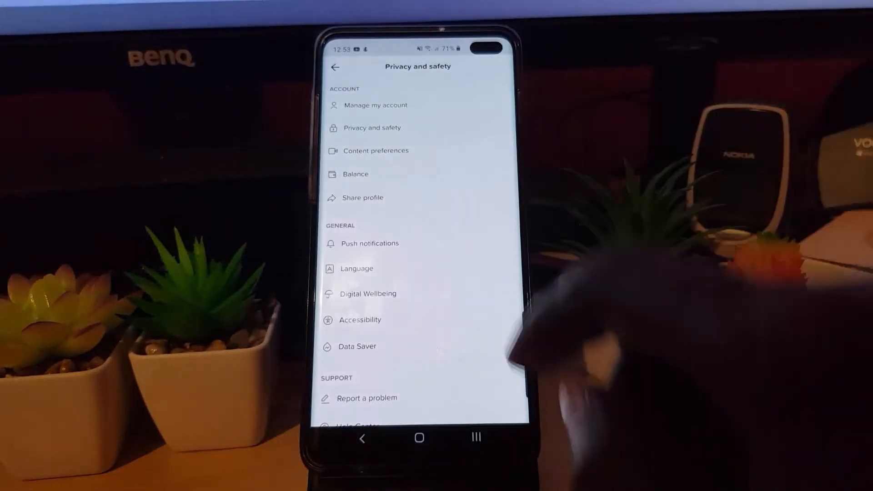